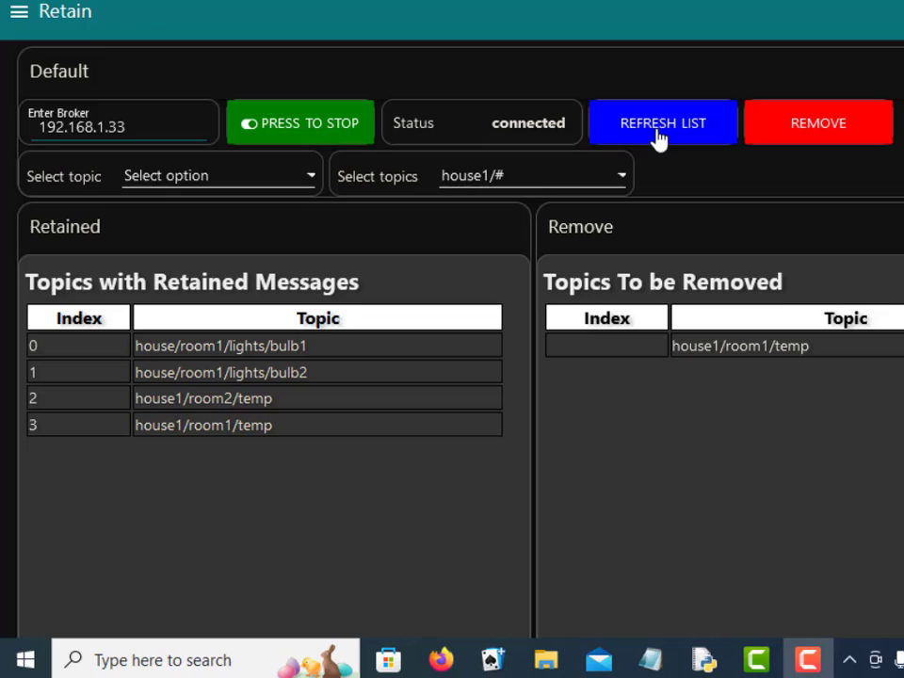
pyautogui.moveTo(662, 132)
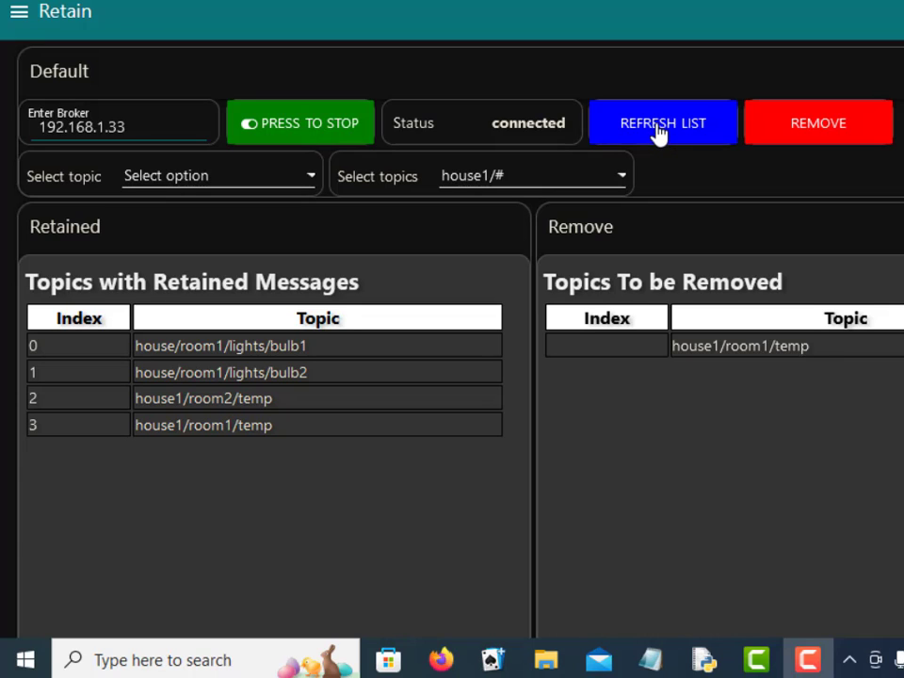
# - Reload the retained-topics list from the broker with REFRESH LIST
pyautogui.click(663, 123)
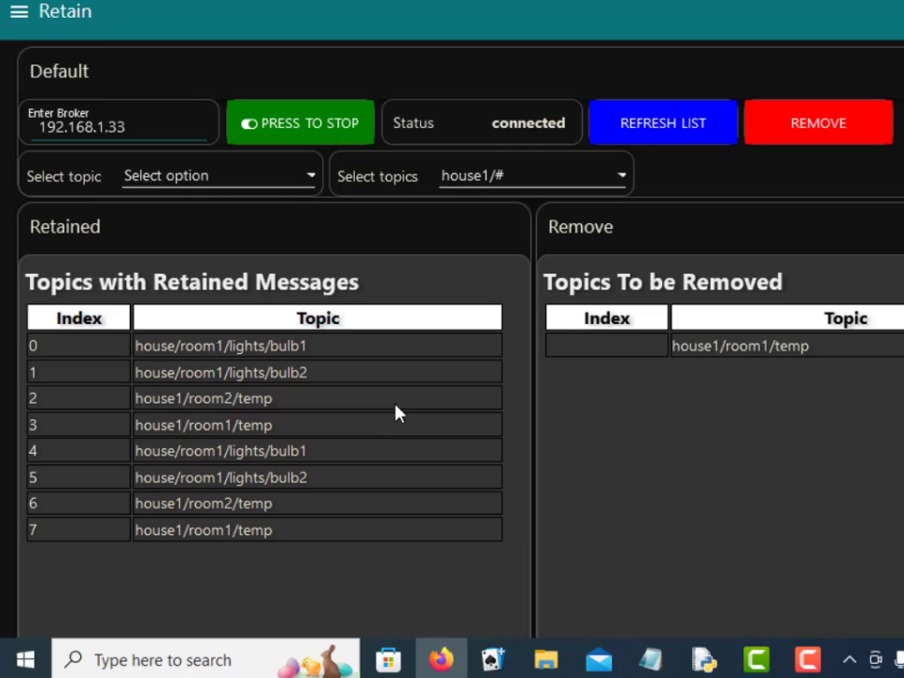
pyautogui.moveTo(417, 252)
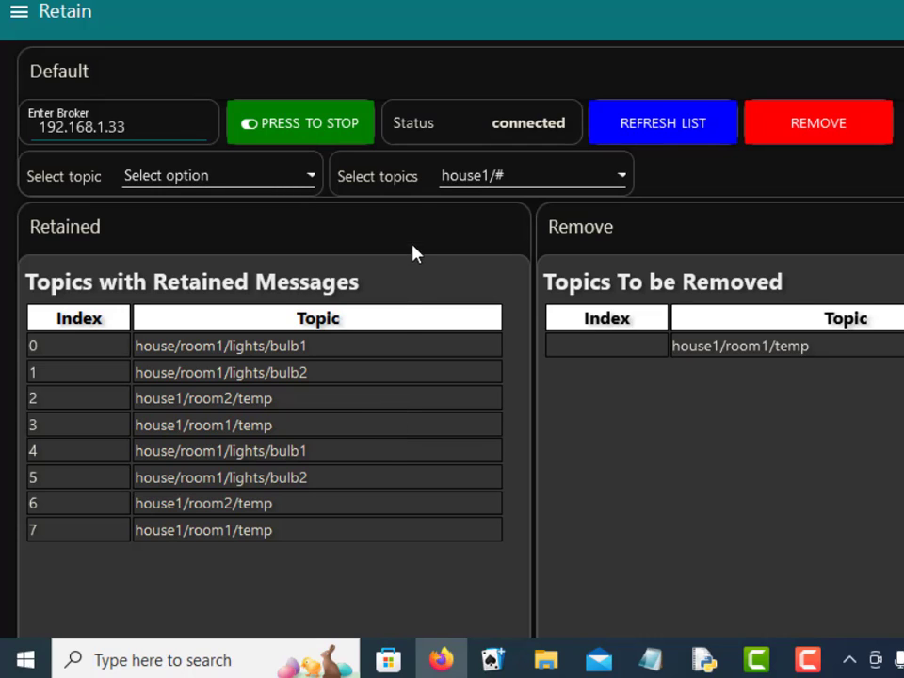
pyautogui.moveTo(301, 127)
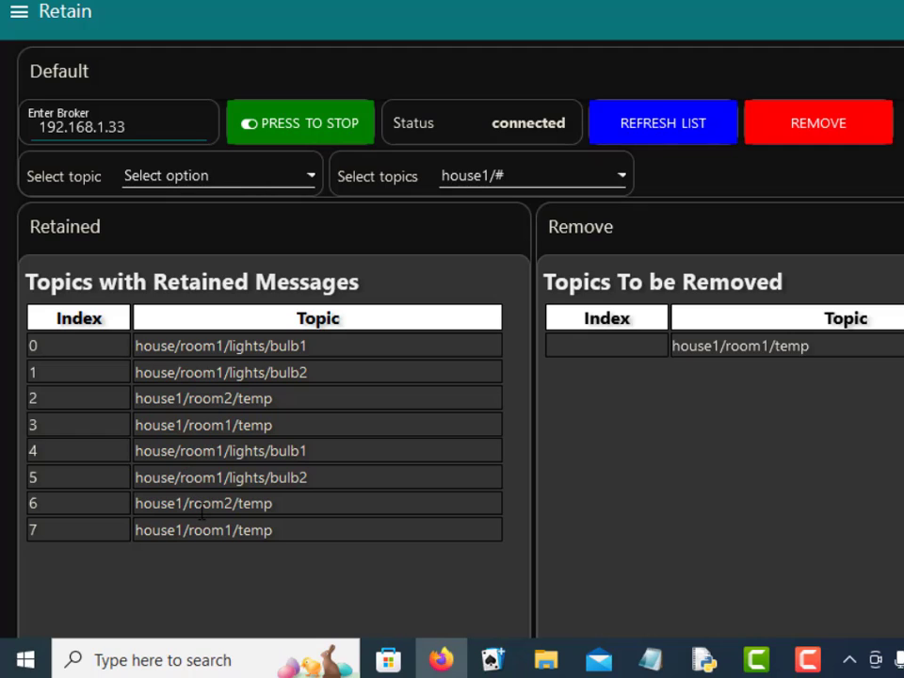
pyautogui.moveTo(398, 413)
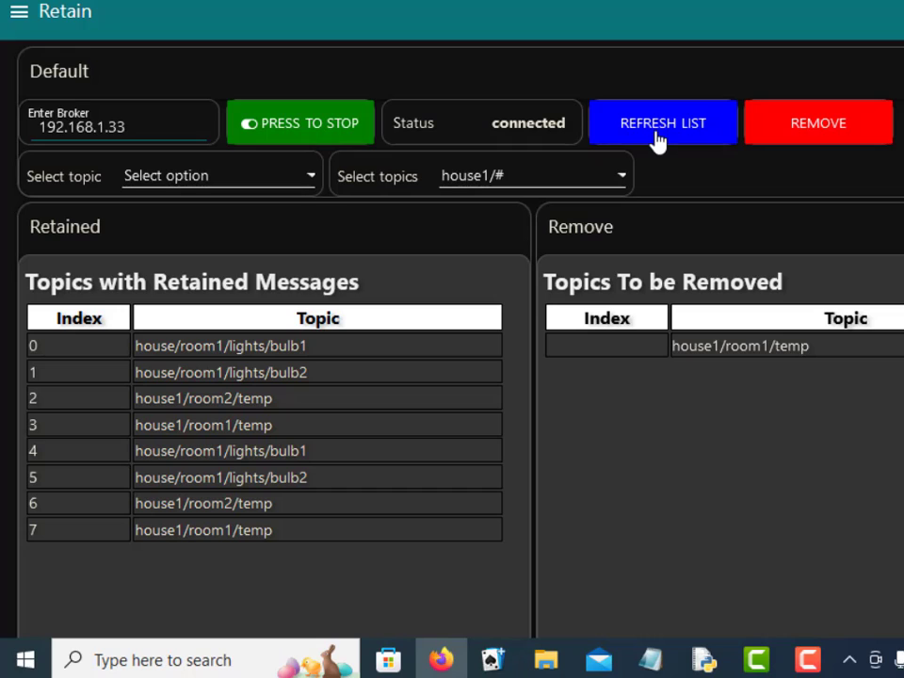
pyautogui.moveTo(254, 384)
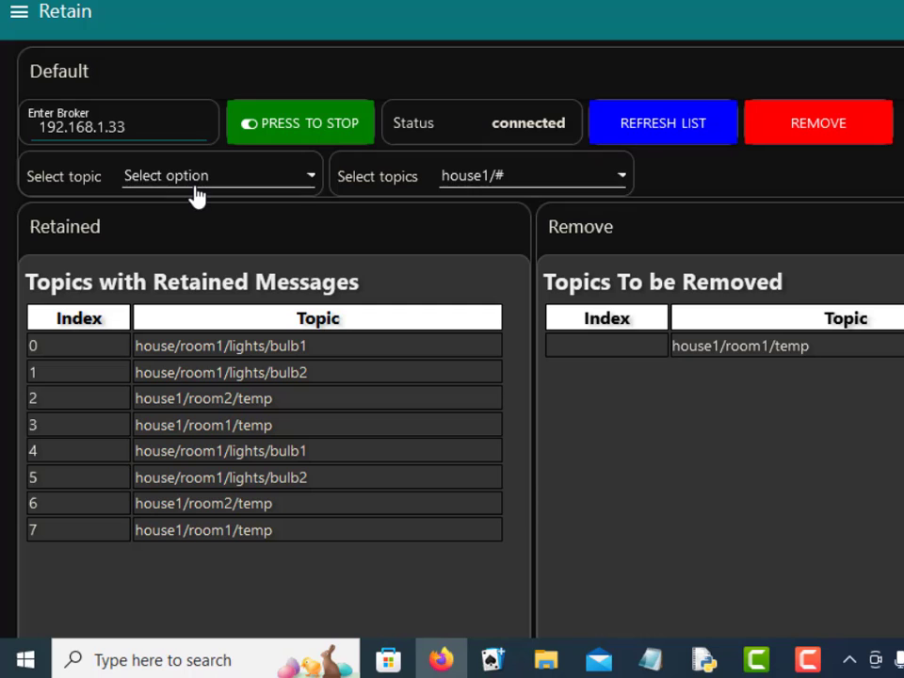
# - Pick house1/room1/temp as the single topic and house1/# as the topics to remove
pyautogui.click(217, 175)
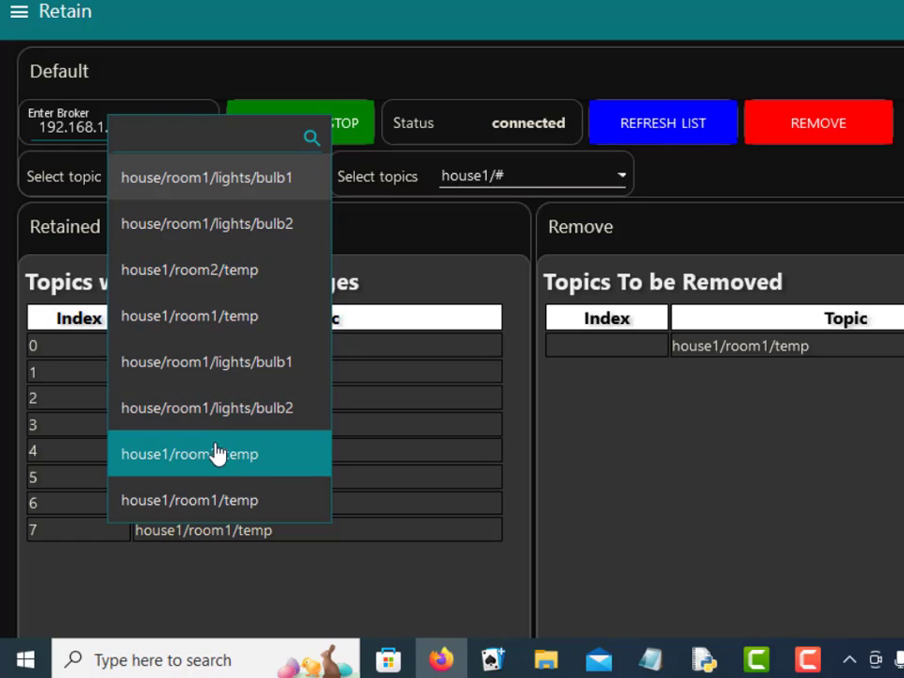
pyautogui.moveTo(207, 486)
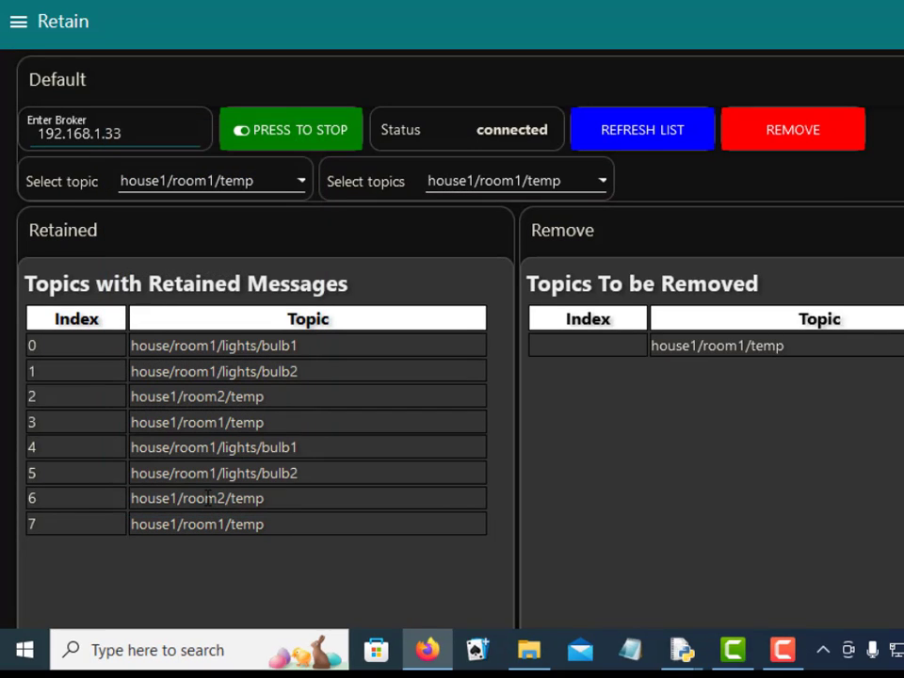
pyautogui.moveTo(576, 184)
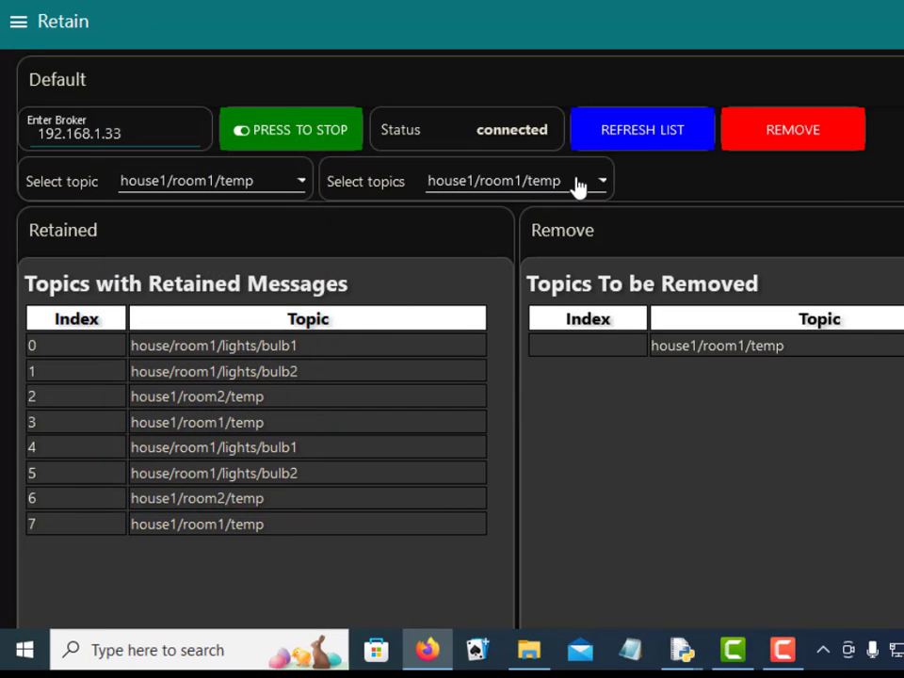
pyautogui.moveTo(499, 185)
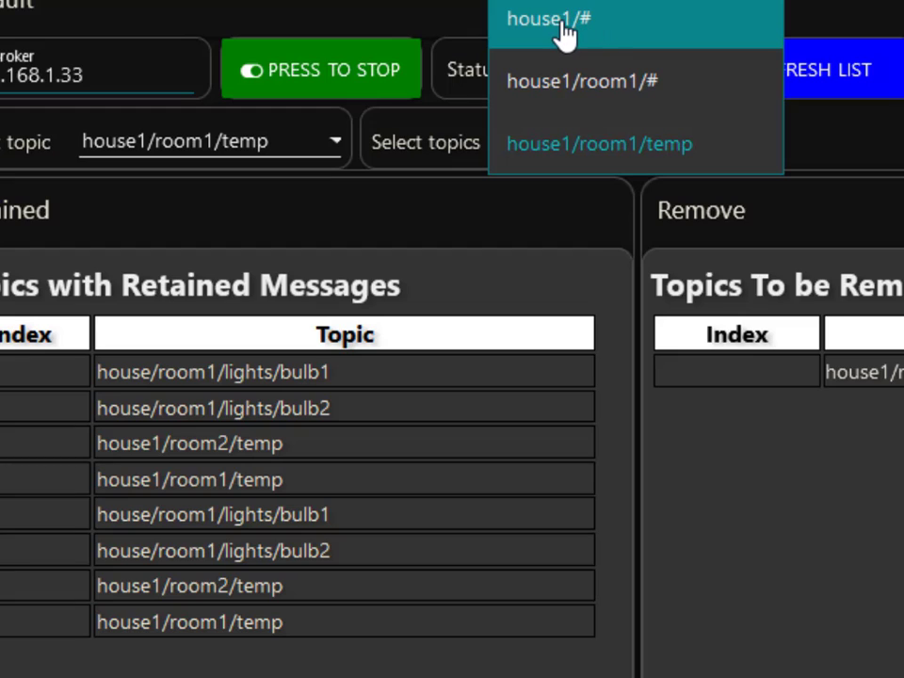
pyautogui.click(549, 19)
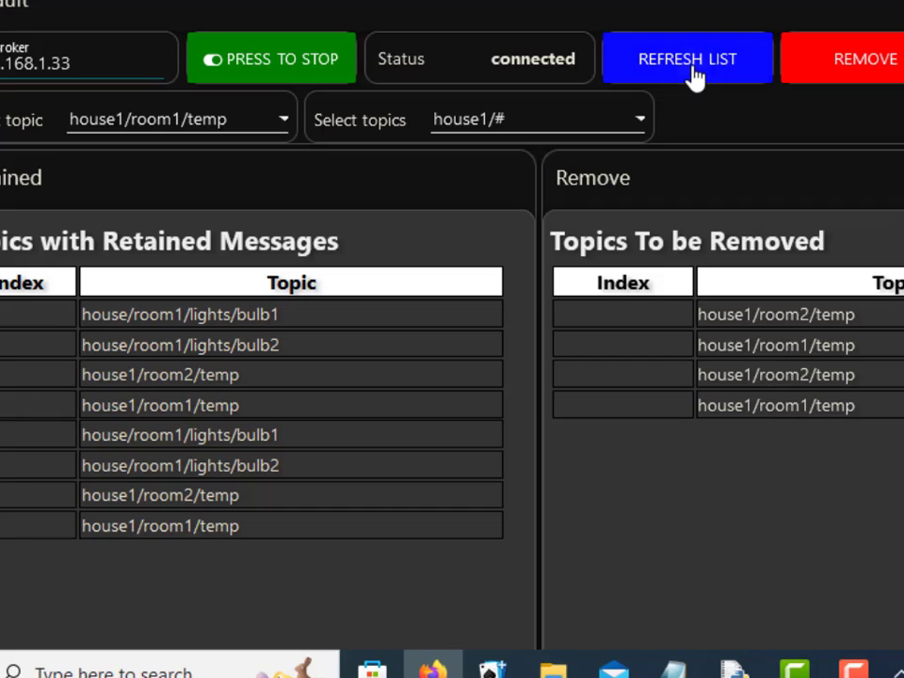
# - Refresh the retained-topics list, leaving three entries after removing house1/# topics
pyautogui.click(688, 58)
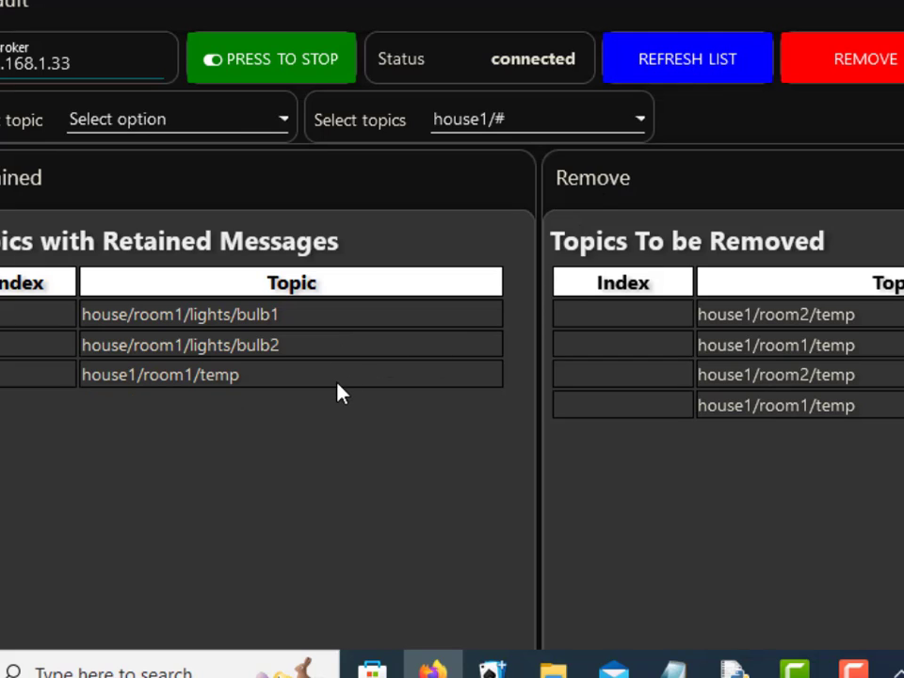
pyautogui.moveTo(366, 426)
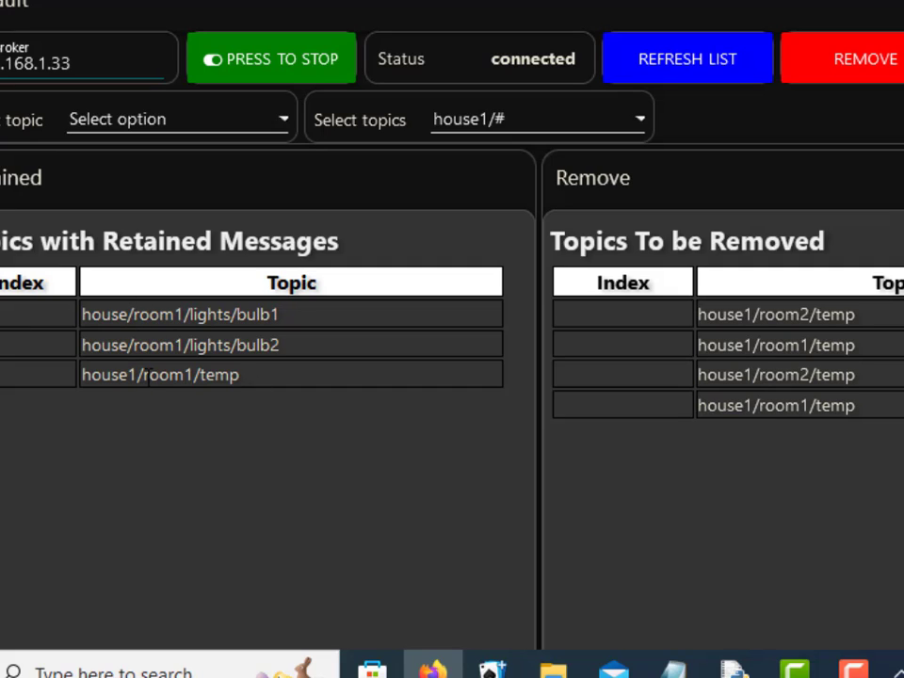
pyautogui.moveTo(629, 106)
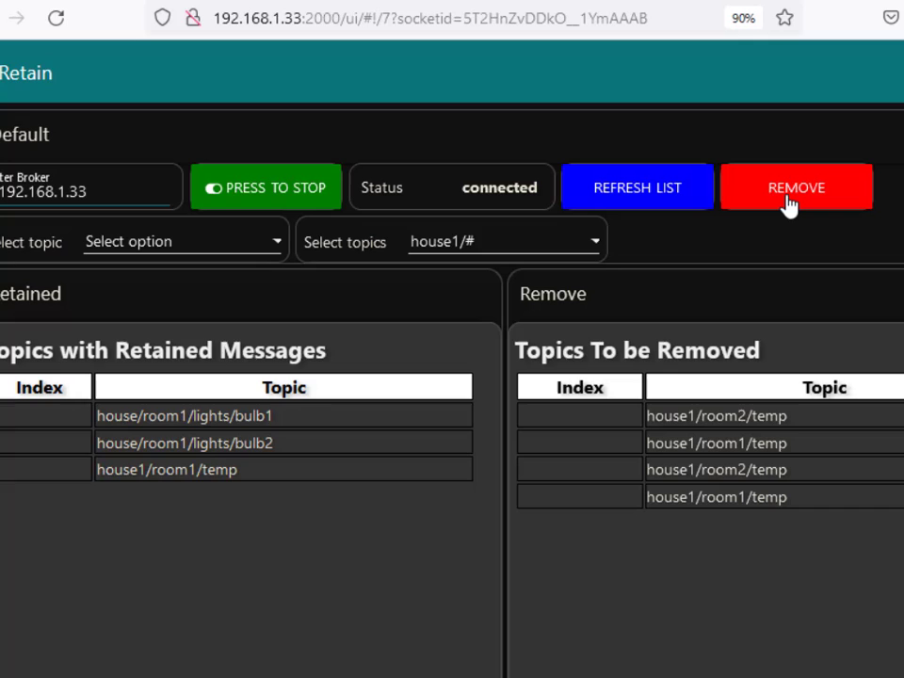
pyautogui.moveTo(471, 273)
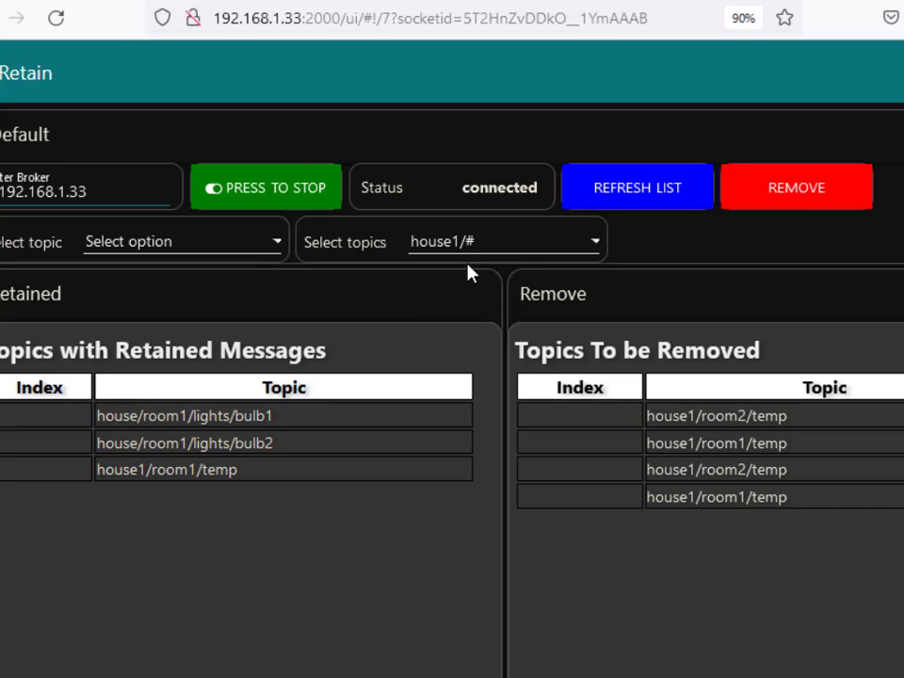
pyautogui.moveTo(471, 259)
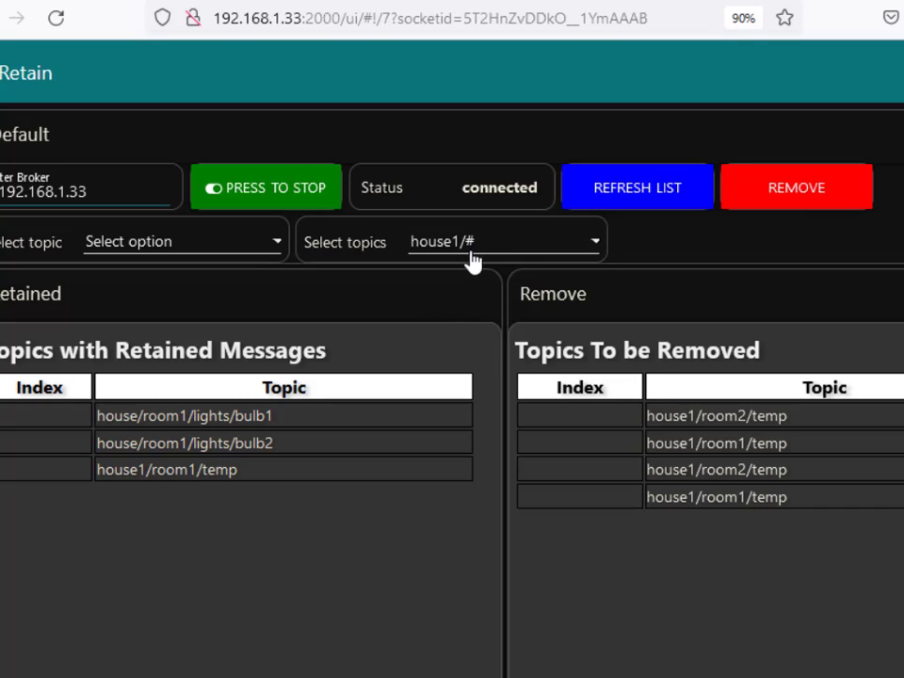
pyautogui.moveTo(687, 281)
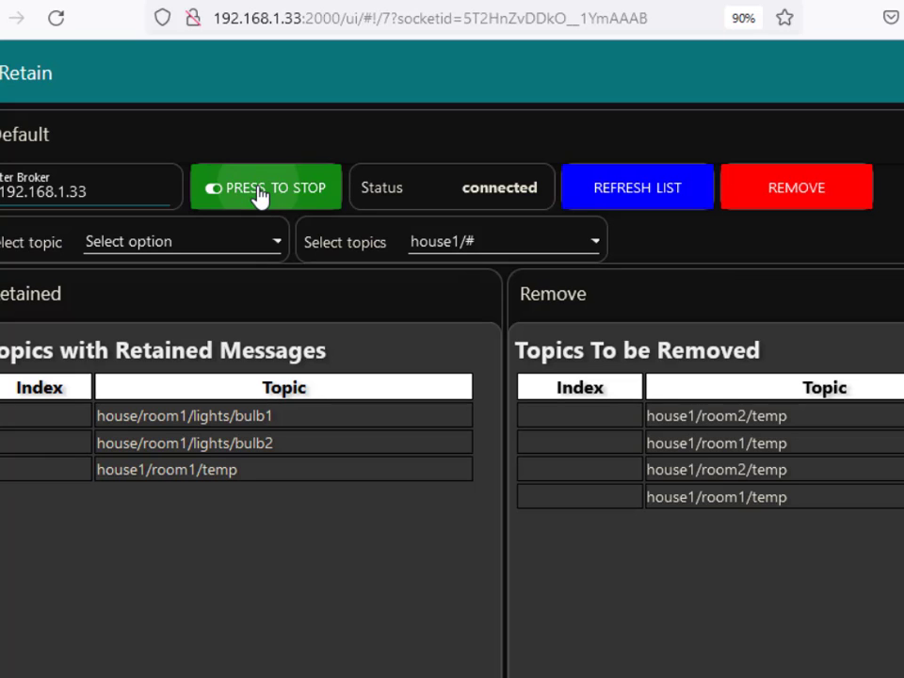
# - Disconnect from the current broker and connect to broker 192.168.1.21
pyautogui.click(266, 186)
pyautogui.write('21')
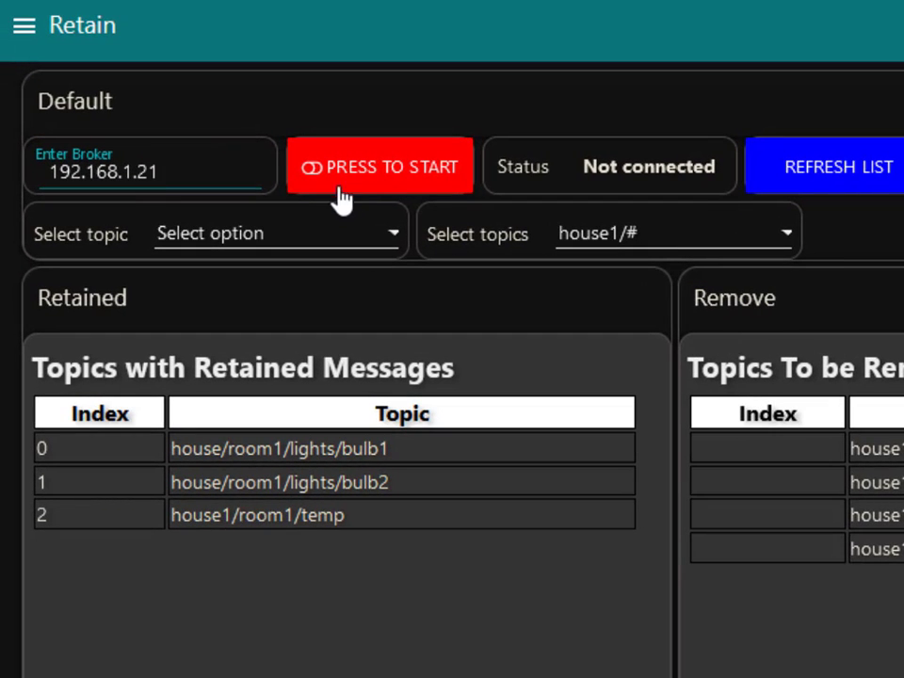
pyautogui.click(380, 167)
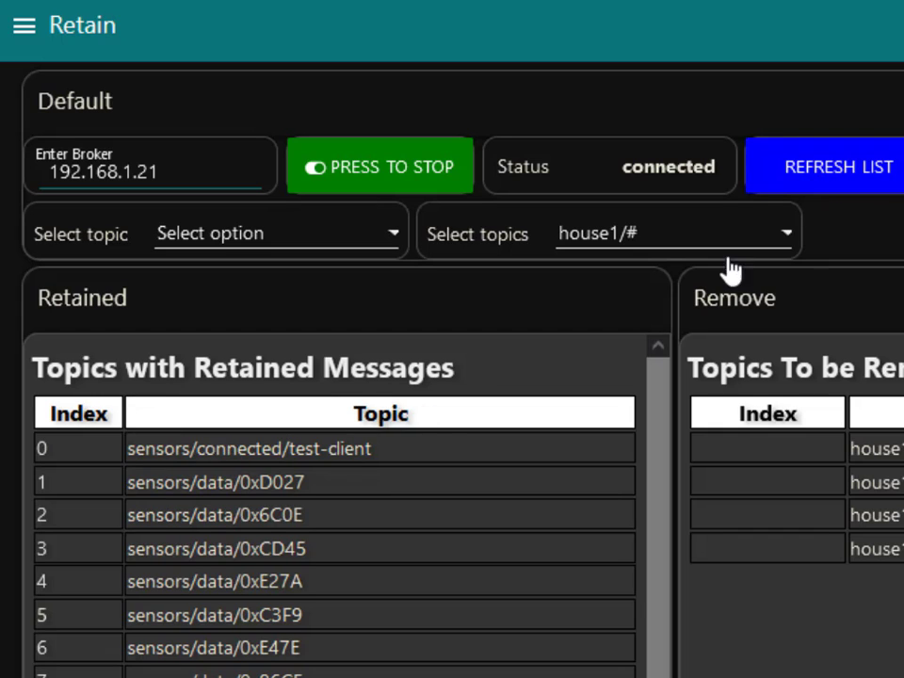
# - Choose sensors/data/0xCD45 in the Select topics list for removal
pyautogui.scroll(-3)
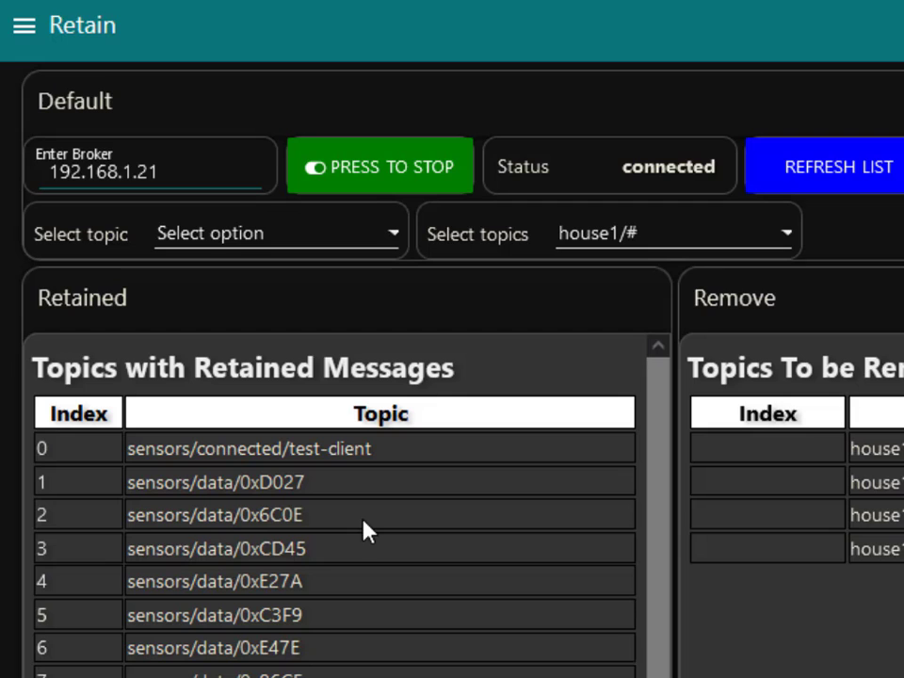
pyautogui.moveTo(378, 473)
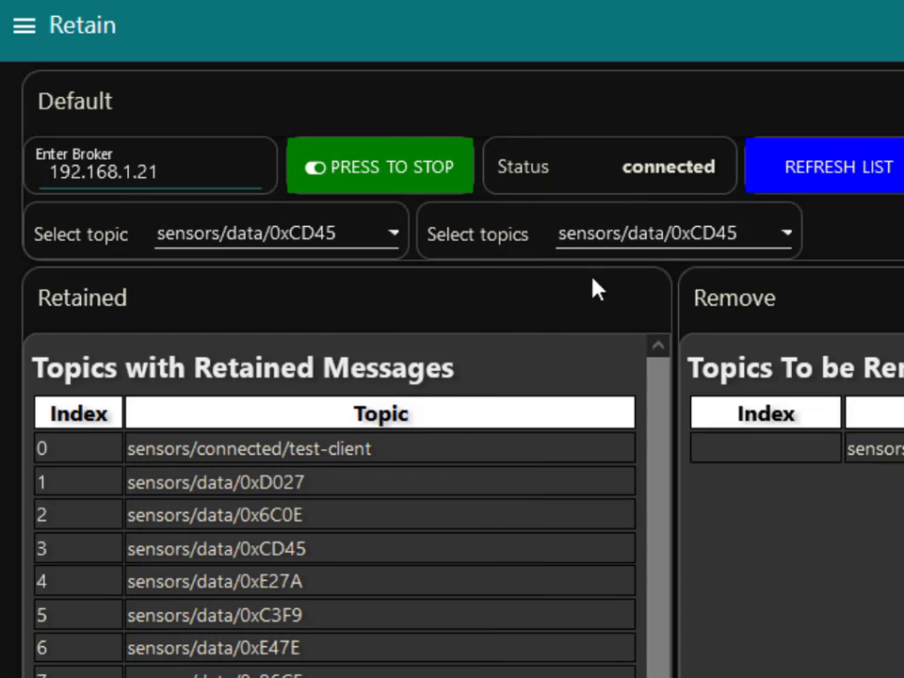
pyautogui.click(673, 232)
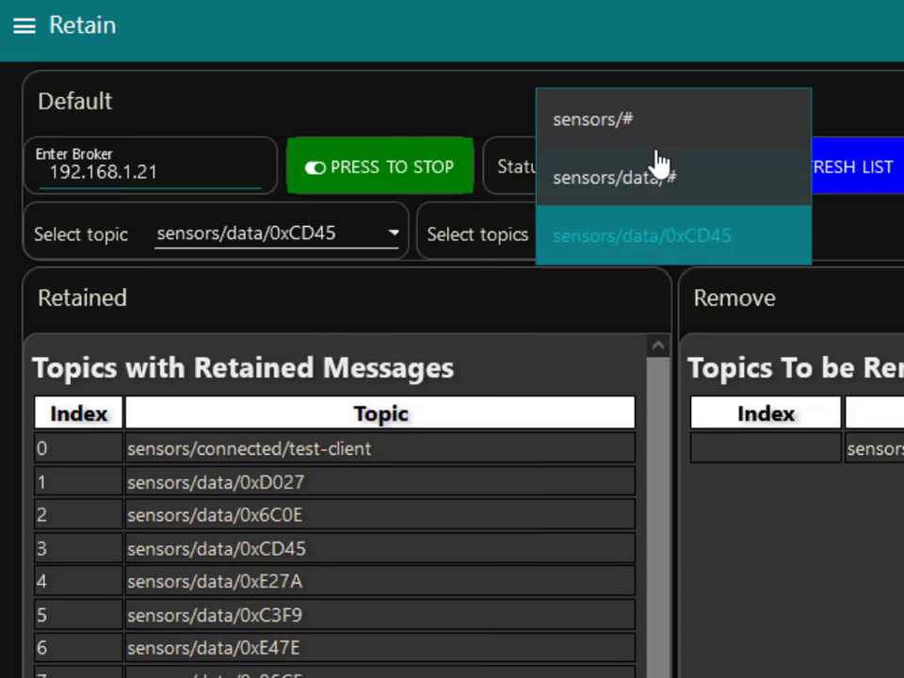
pyautogui.moveTo(805, 245)
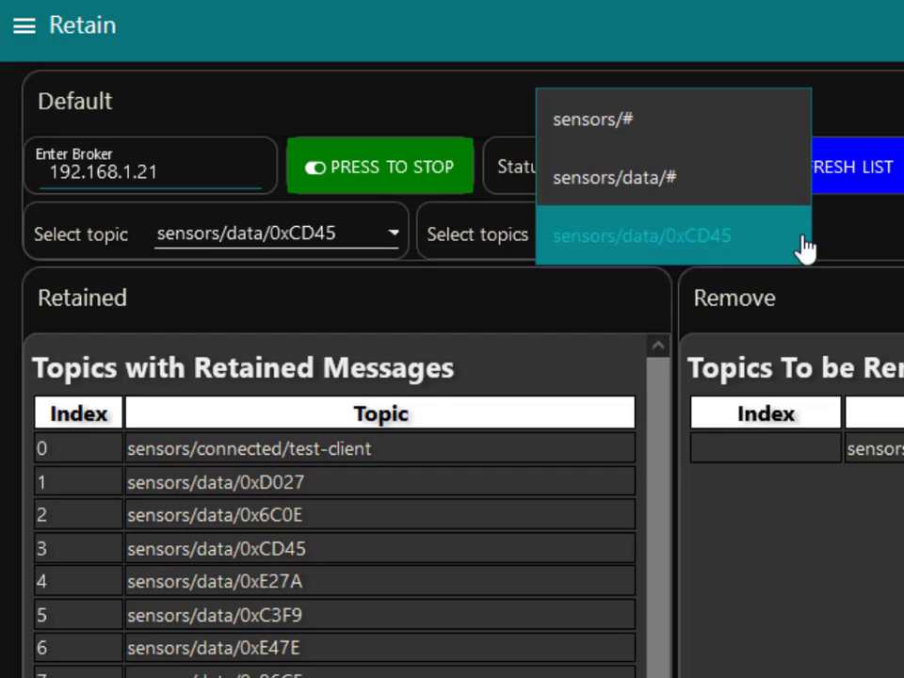
pyautogui.click(643, 236)
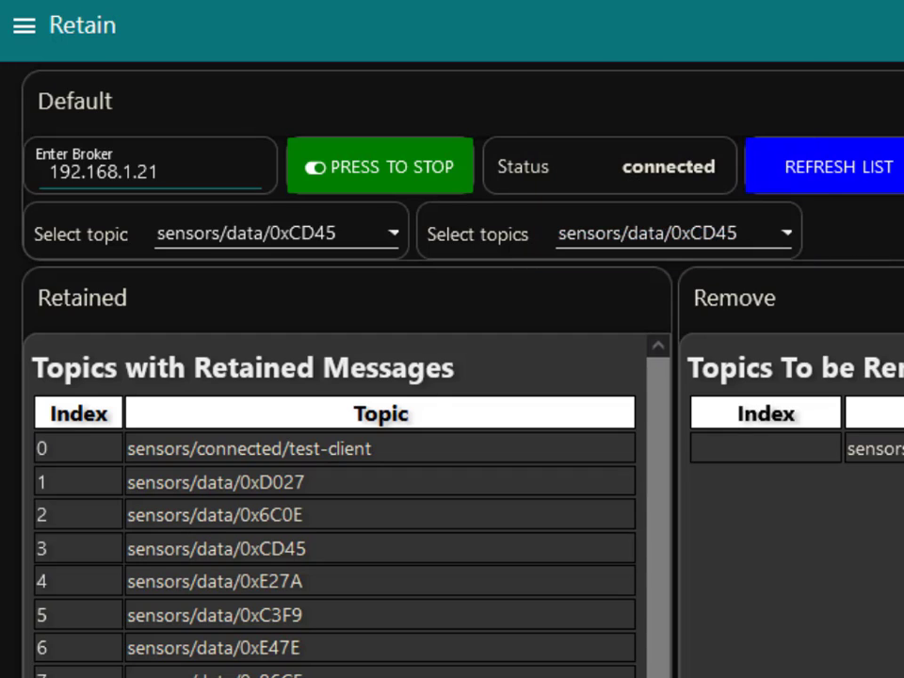